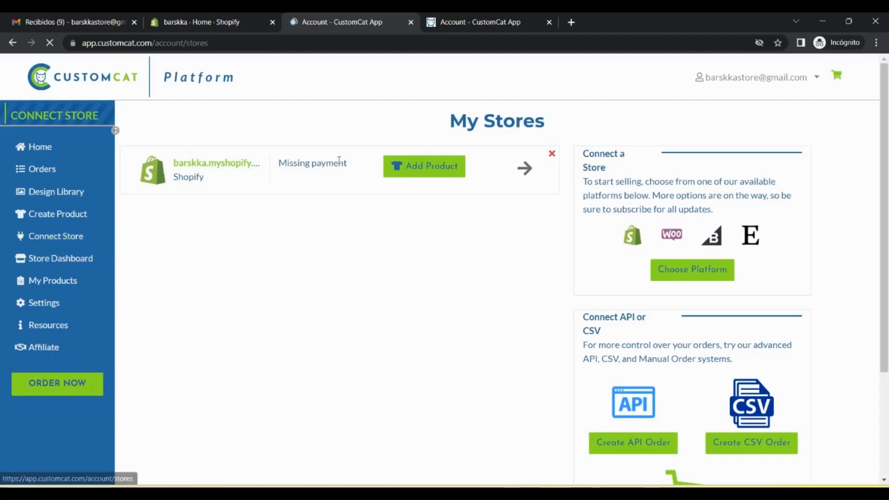
Create a CustomCat API store connection using the store URL barskka.myshopify.com
scroll(down, 3)
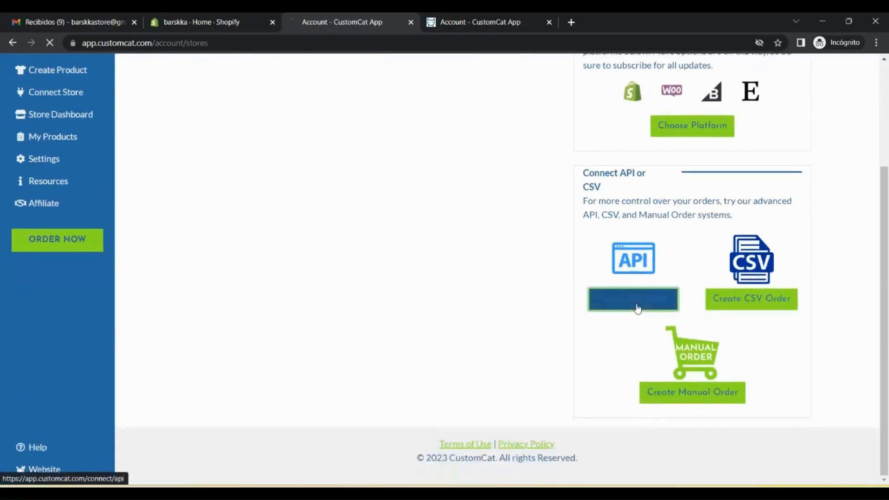
click(633, 299)
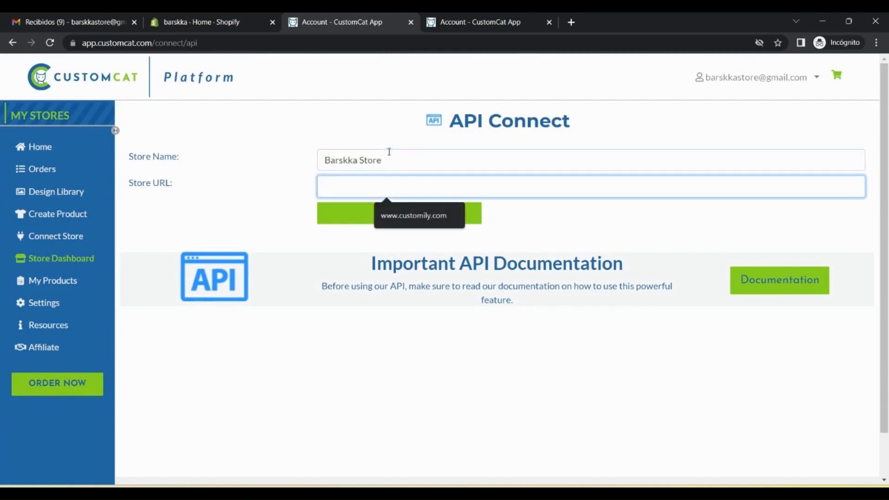
text(barskka.myshopify.com)
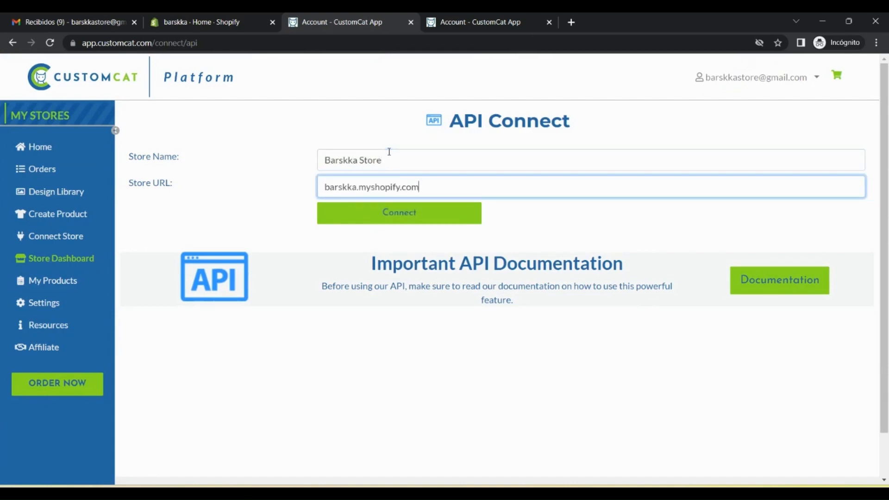
click(398, 213)
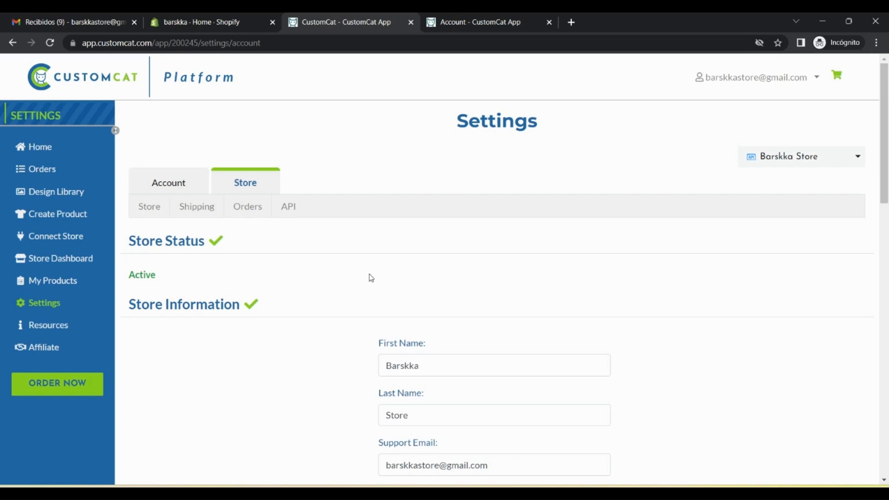
click(288, 205)
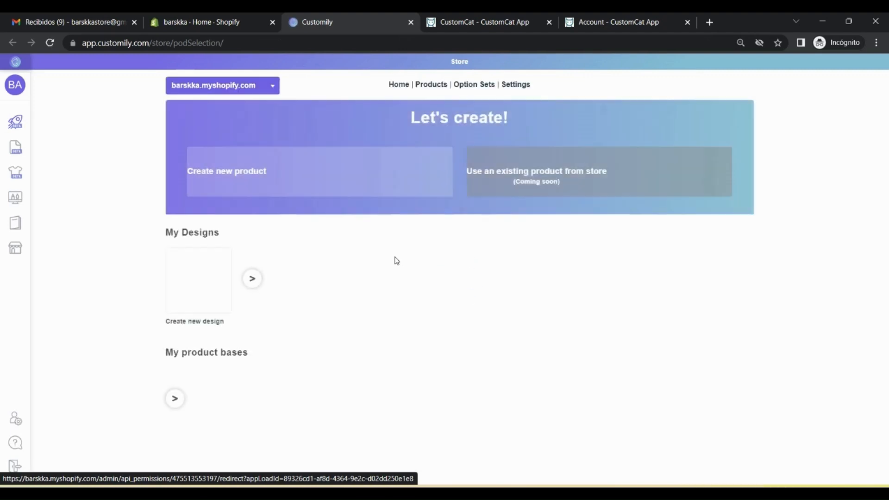
Enable the CustomCat provider in Settings > Integrations with its API key and save
click(514, 83)
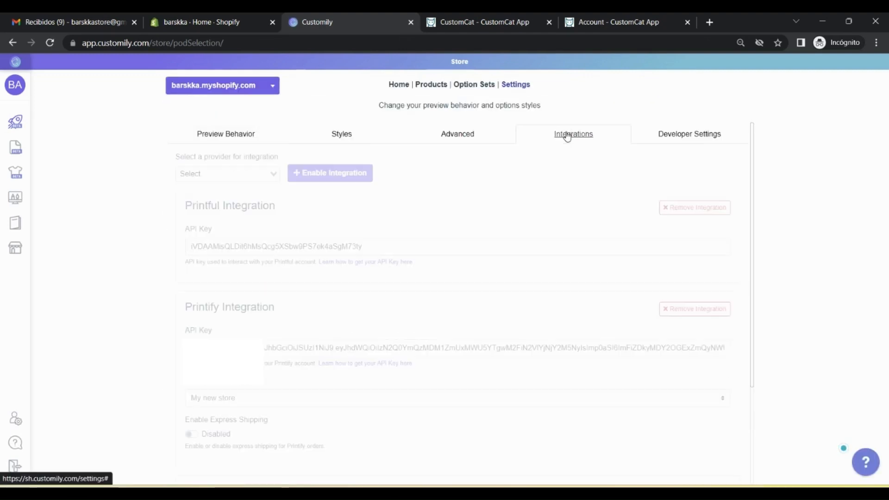
click(226, 174)
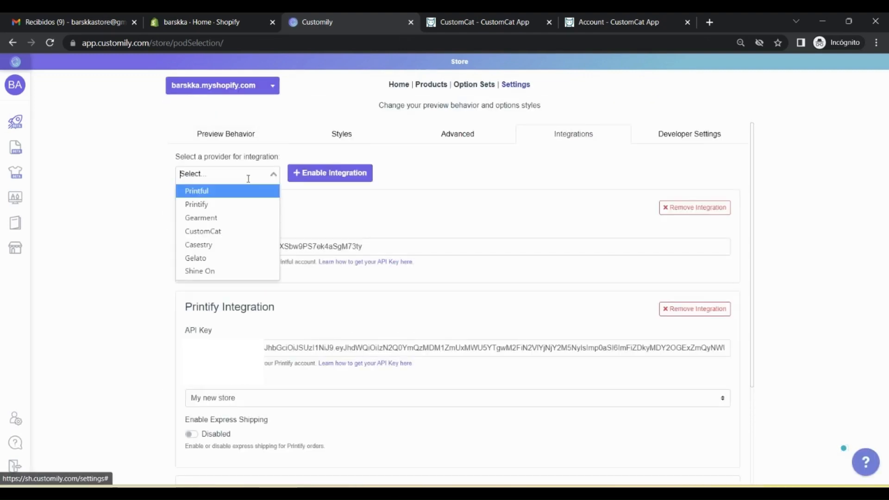
mouse_move(215, 244)
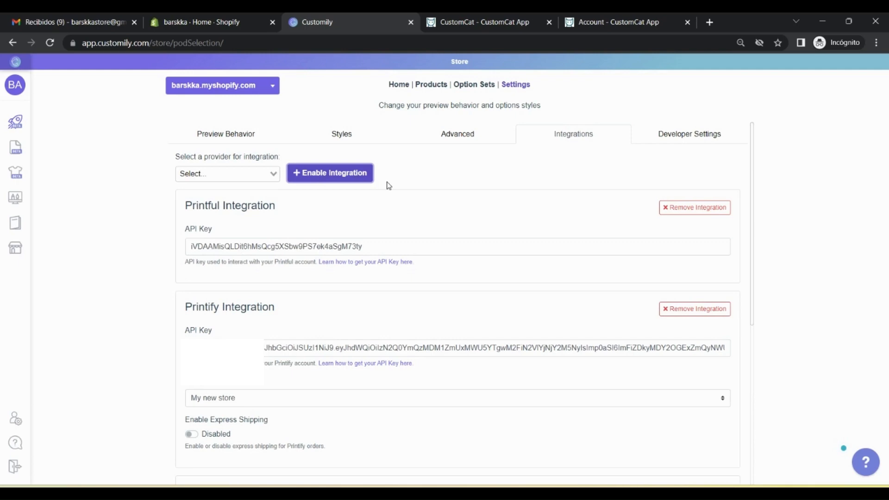
scroll(down, 3)
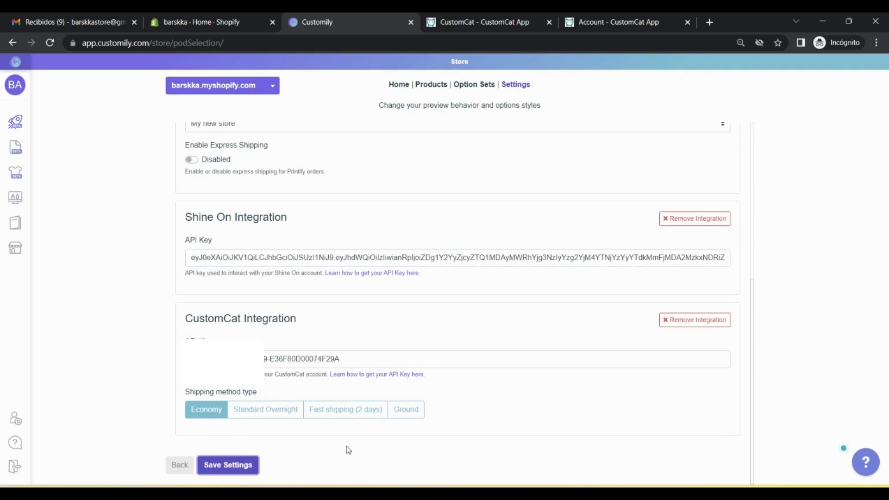
mouse_move(72, 147)
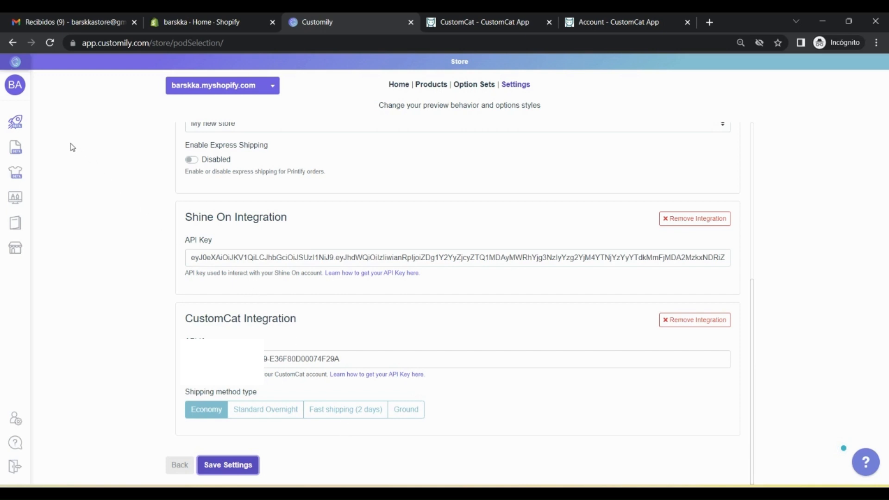
click(228, 465)
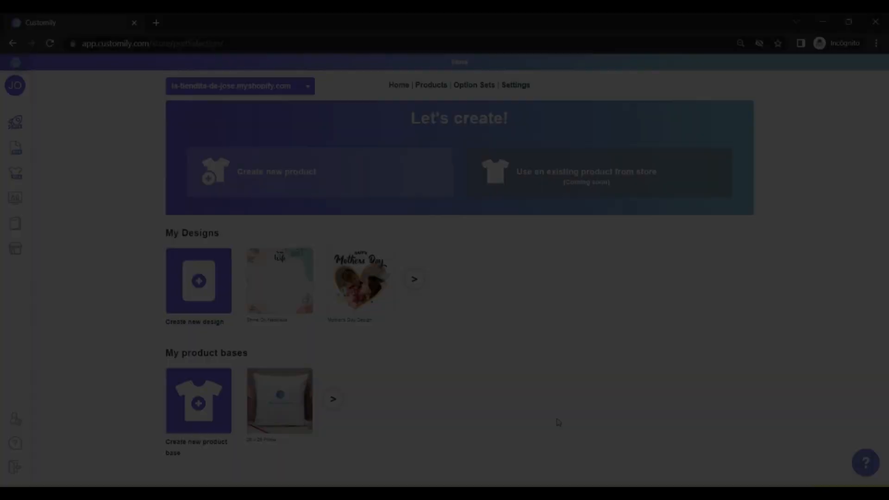
Create a product on the page-3 CustomCat ZP18 Large Square Pillow, keeping White and Front
click(317, 171)
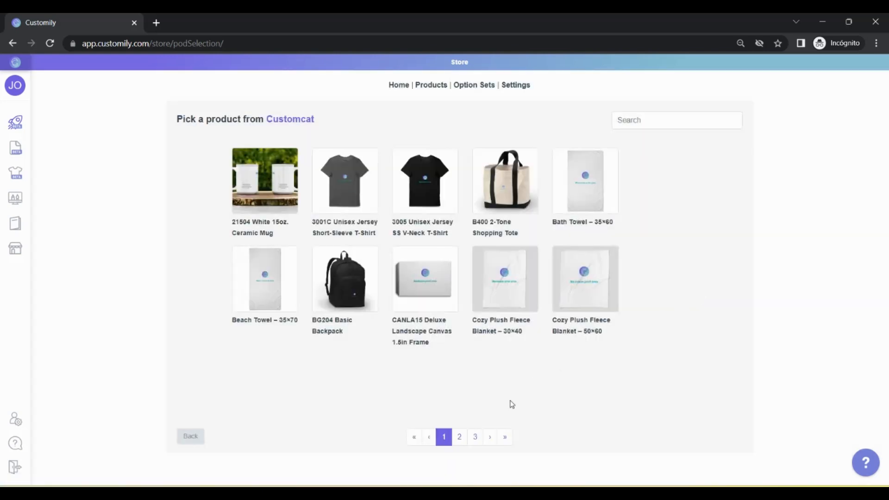
click(459, 437)
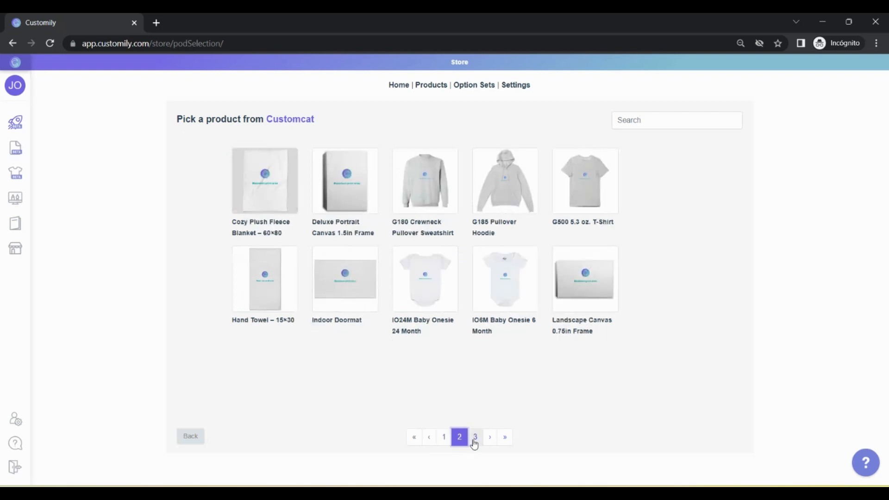
click(474, 436)
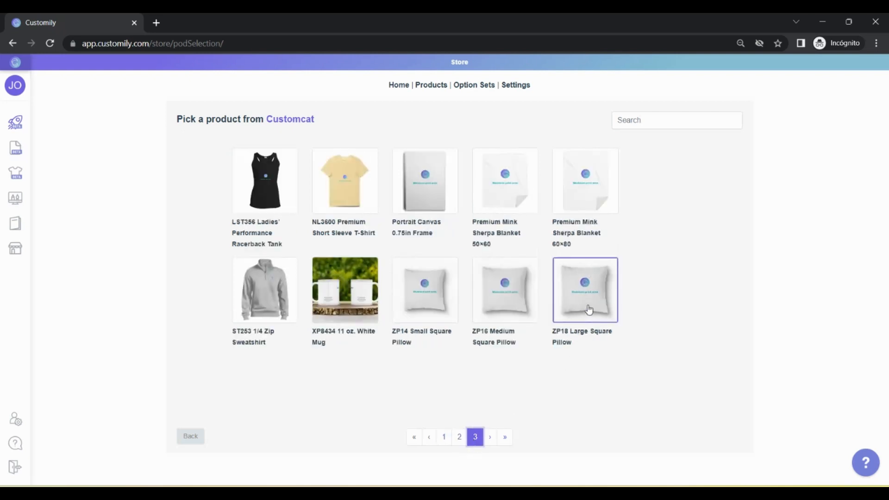
click(584, 289)
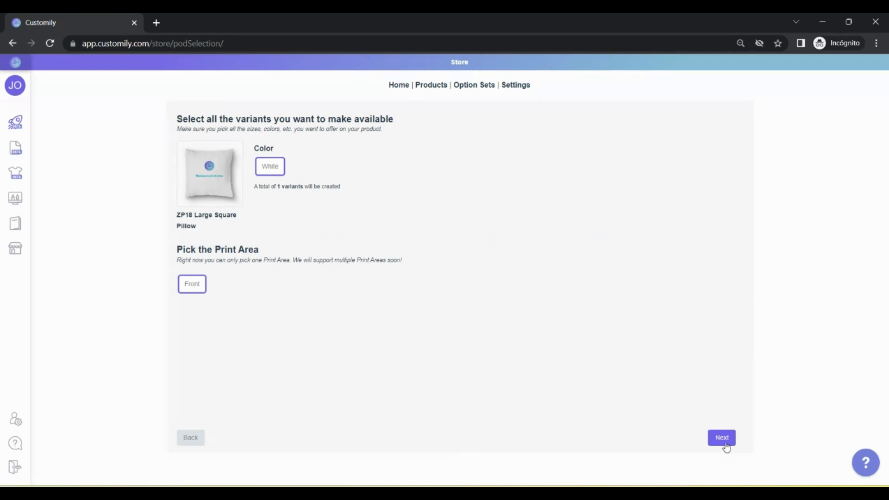
click(722, 437)
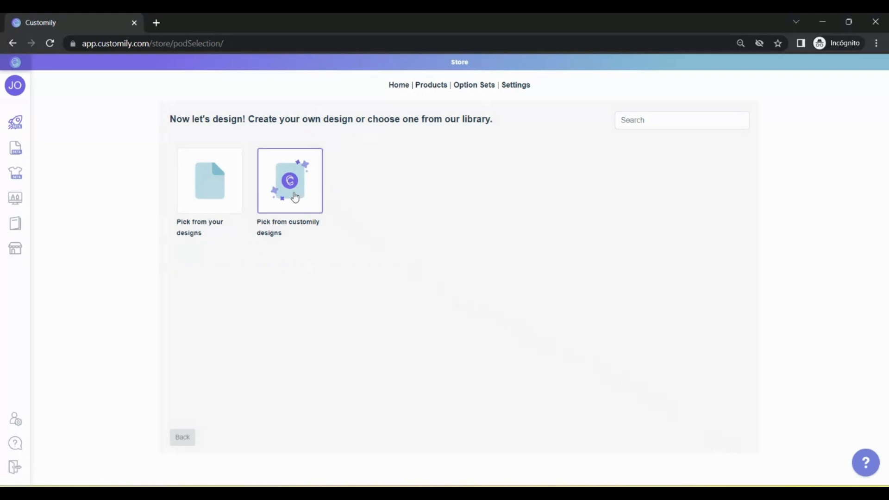
Apply the 'Awesome like my dad' library design from page 2 of the Dad category
click(290, 180)
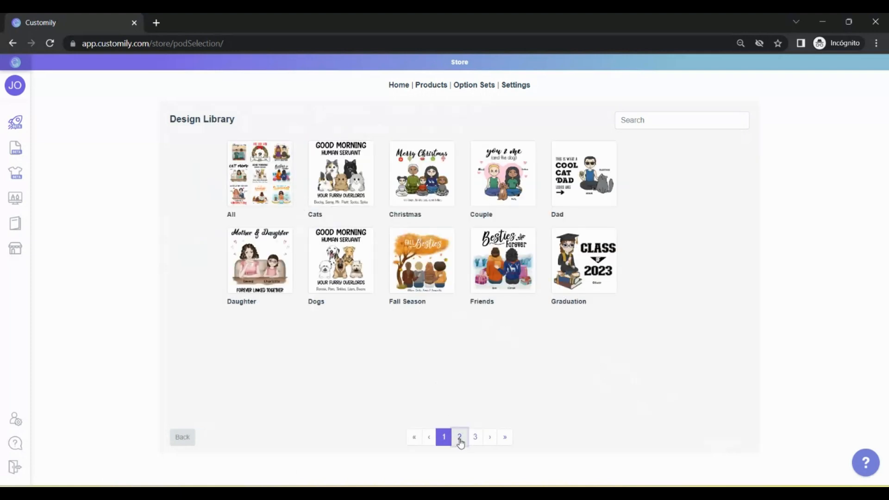
click(459, 437)
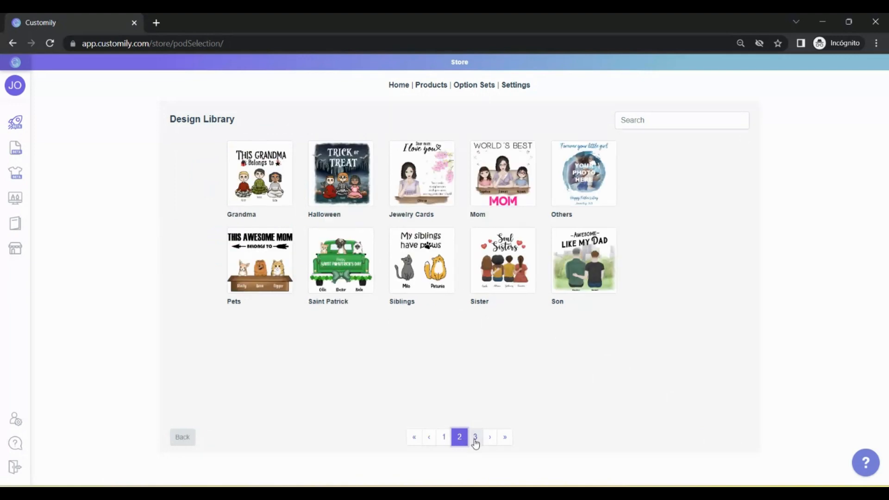
click(443, 437)
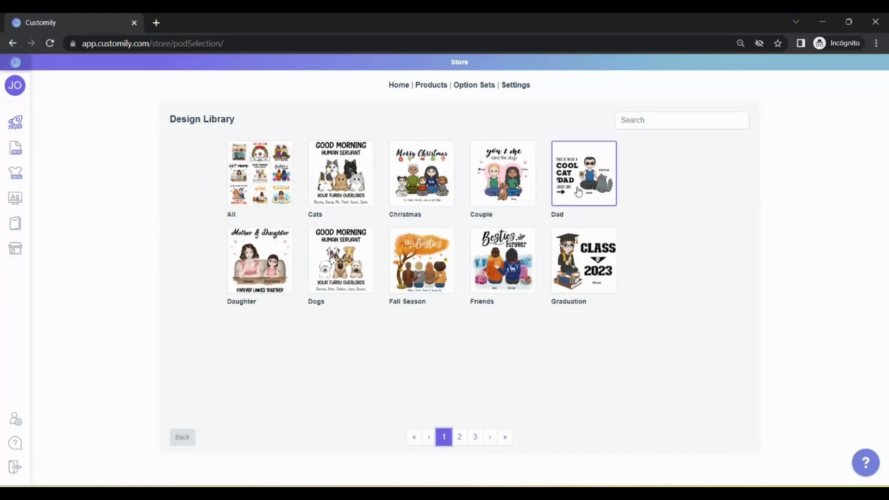
click(584, 173)
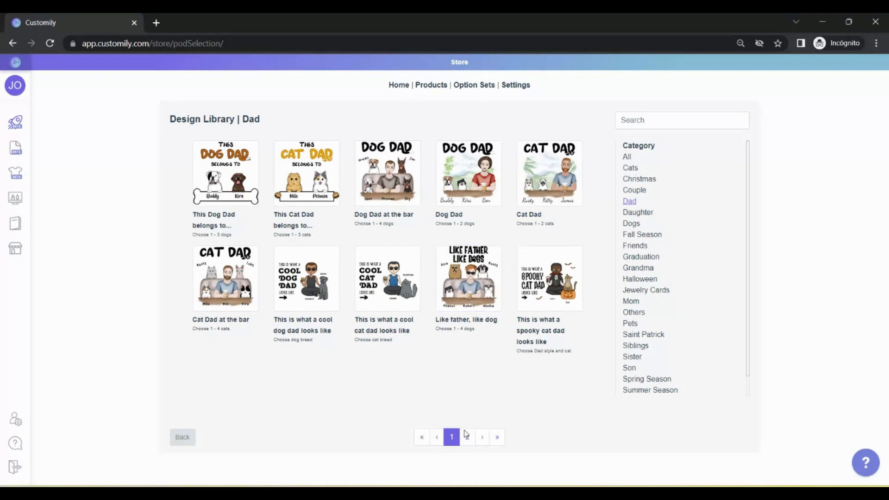
click(467, 436)
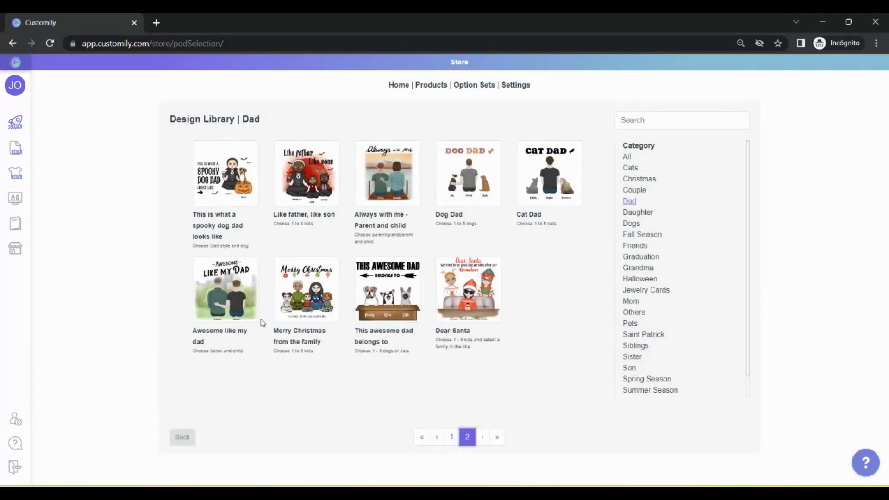
click(225, 289)
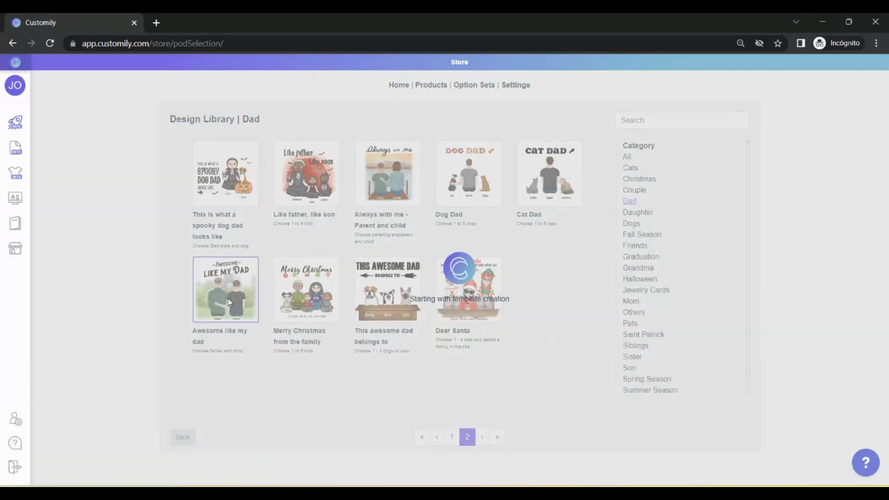
click(225, 288)
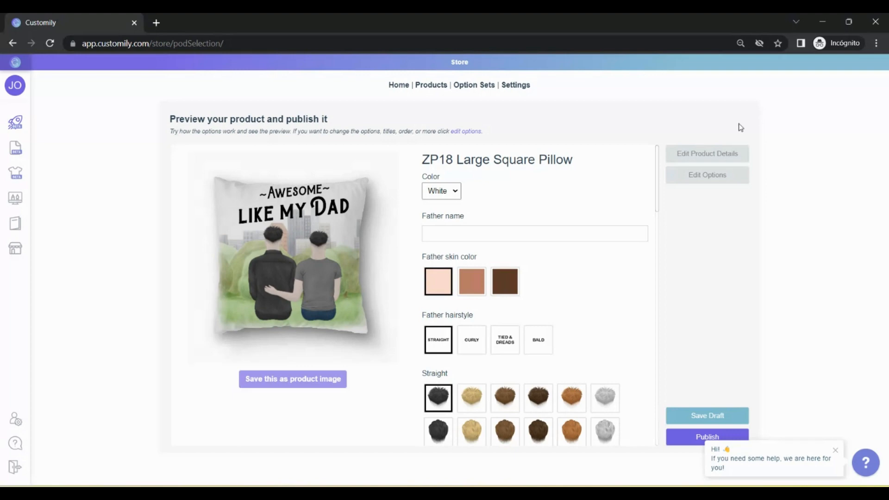
Enter Peter and Steven, pick plaid shirt and yellow t-shirt, and review the enlarged preview
text(Peter)
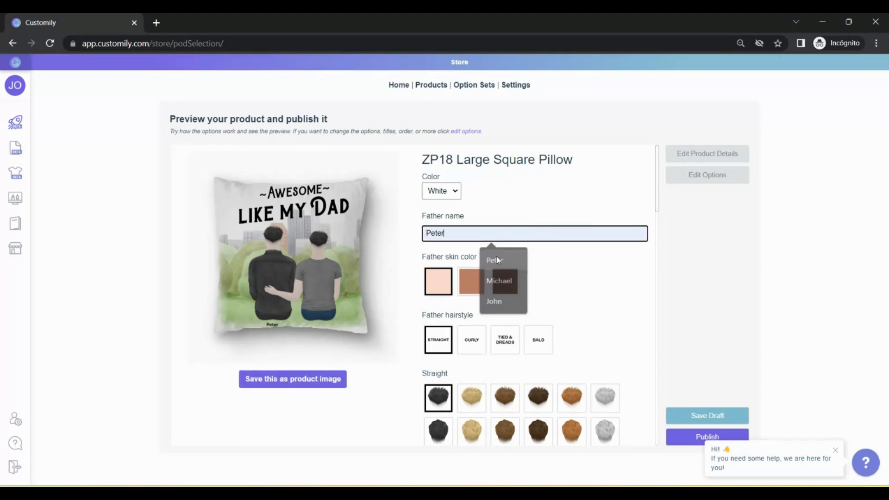
click(559, 325)
text(Steven)
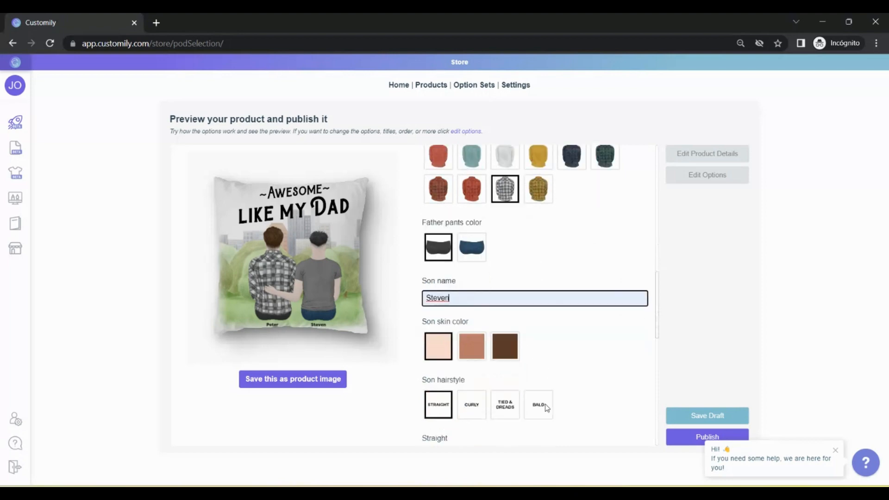
scroll(down, 3)
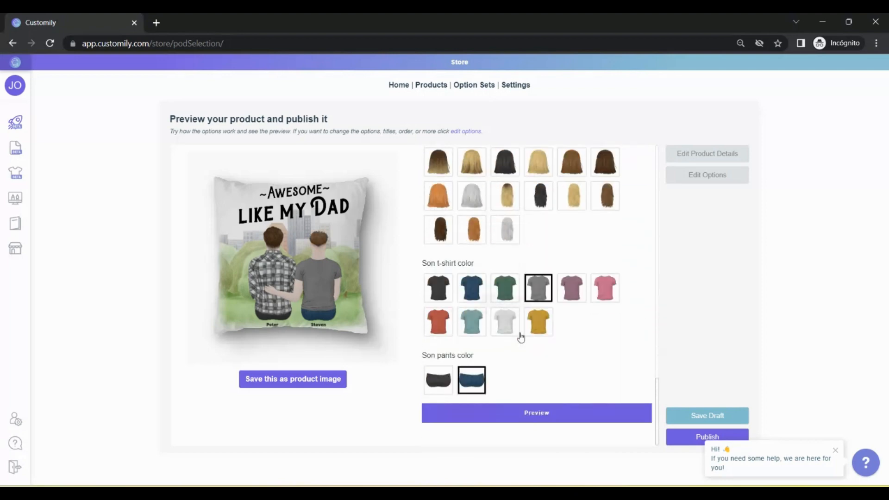
click(537, 321)
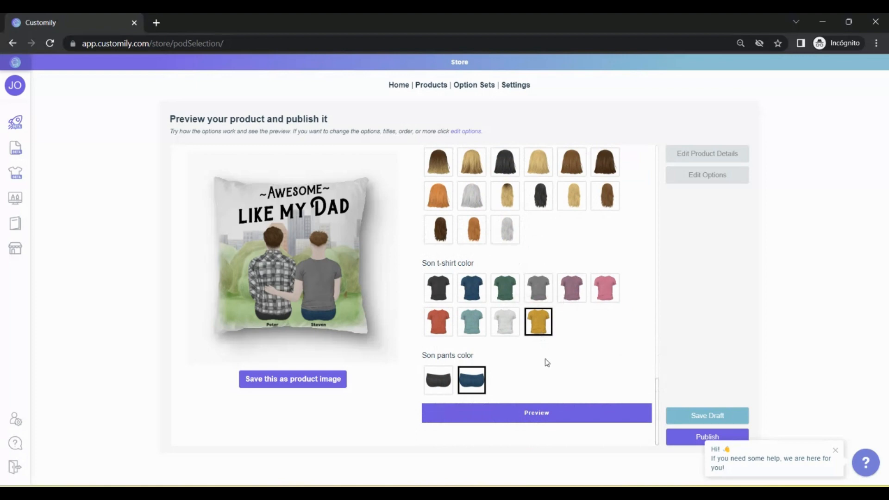
click(535, 412)
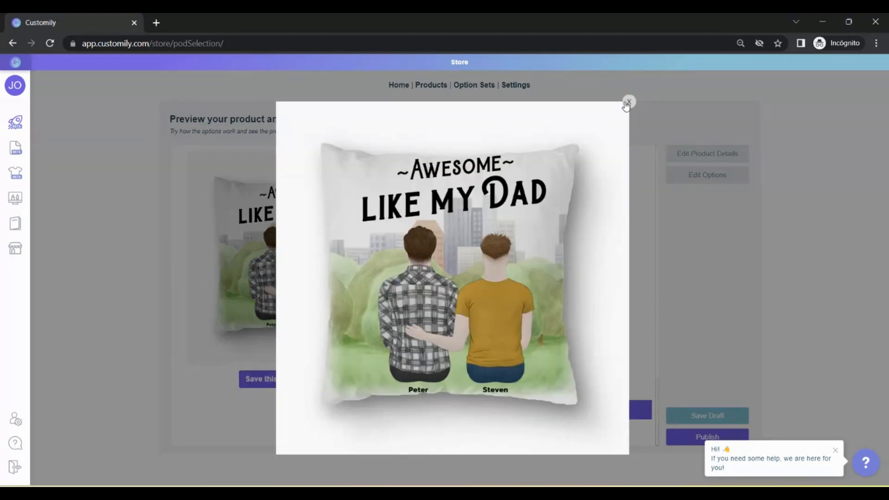
click(628, 102)
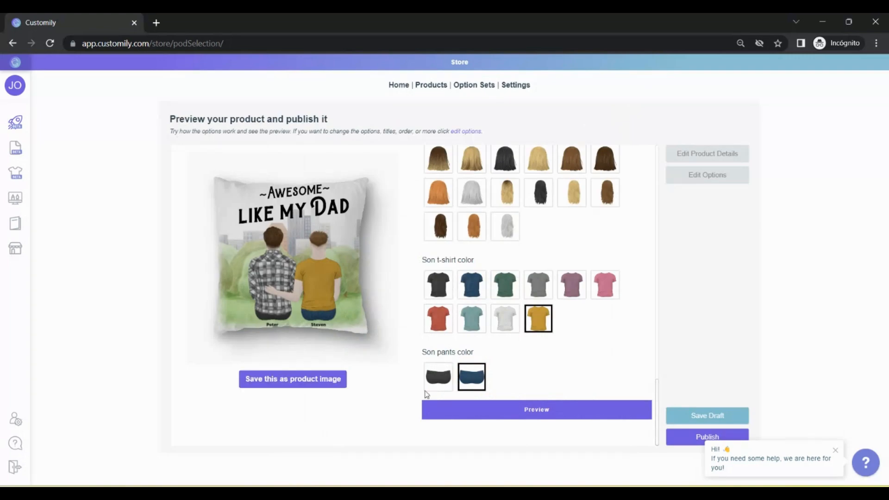
Edit product details: title prefixed 'Custom', price 25, description 'Customily personalized pillow!'
click(707, 154)
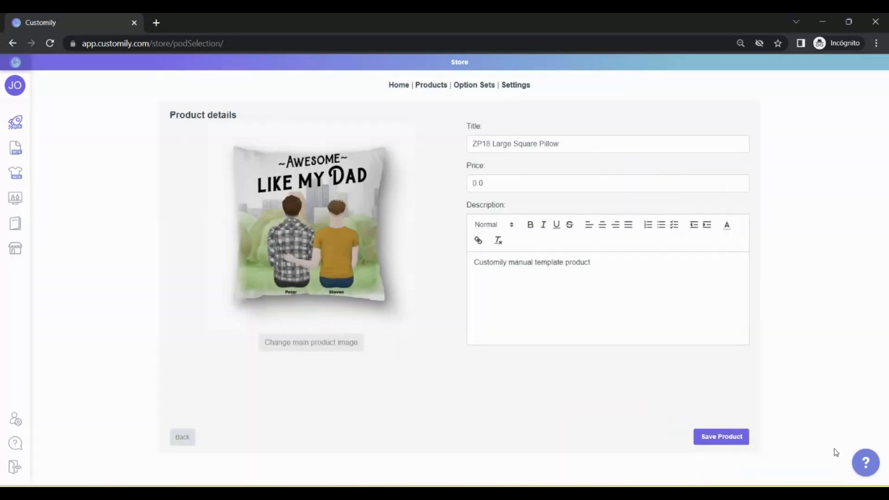
text(Custom)
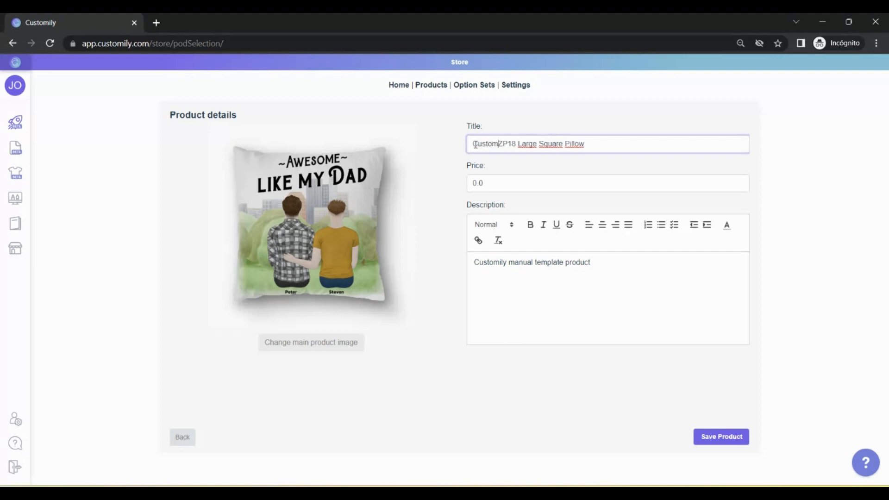
text(25)
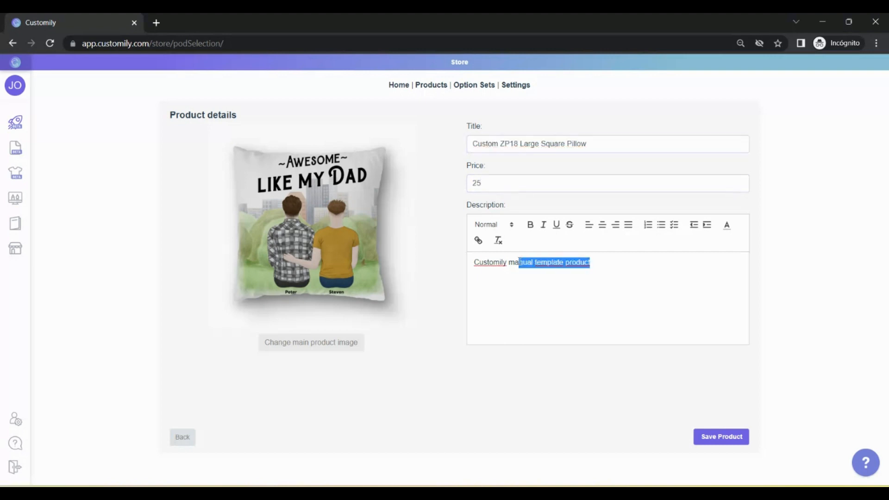
text(personalized)
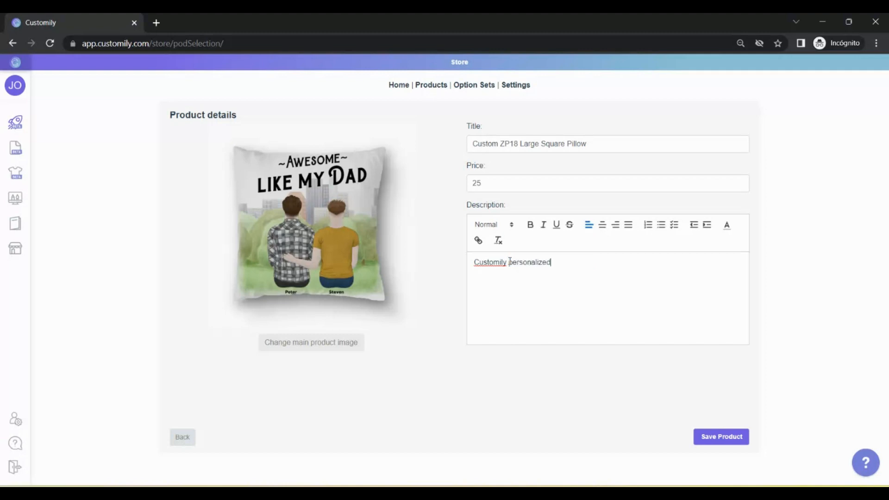
text(pillow!)
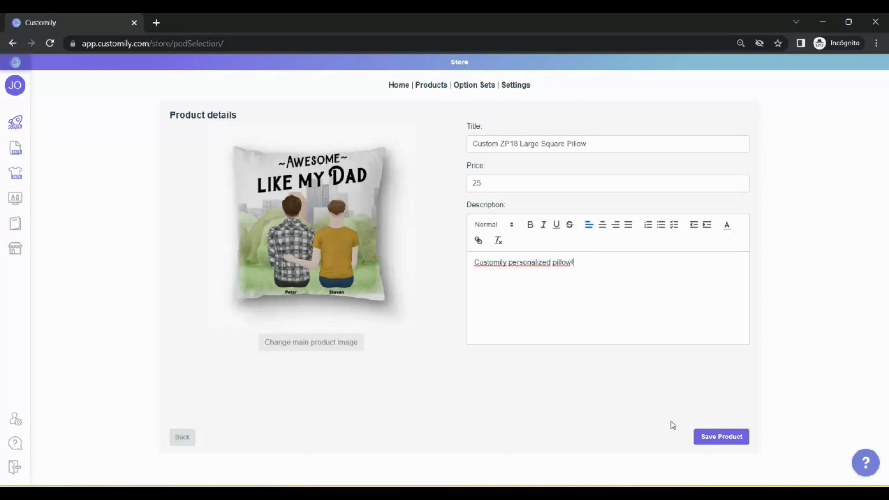
Save the pillow product, publish it, and go to view it in the store
click(721, 436)
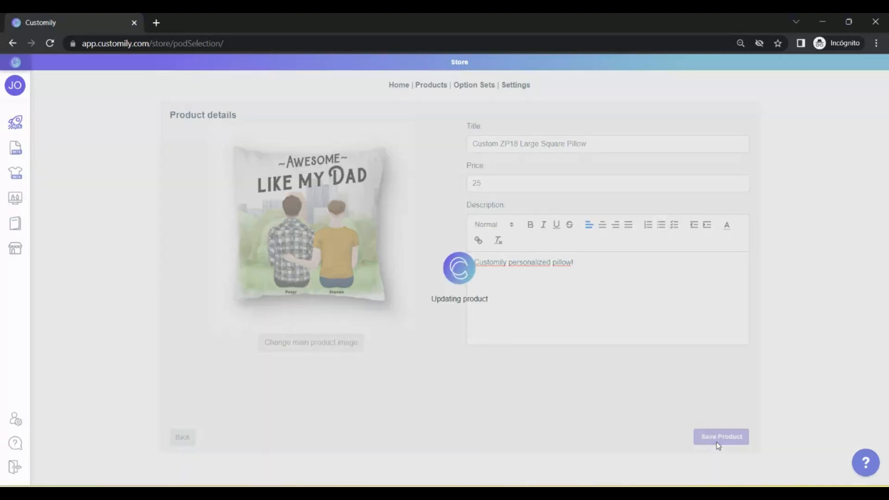
click(721, 436)
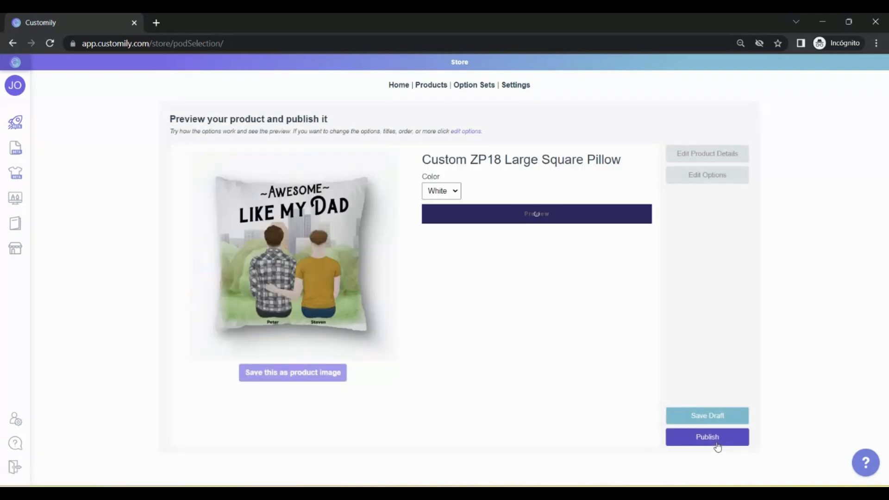
click(535, 214)
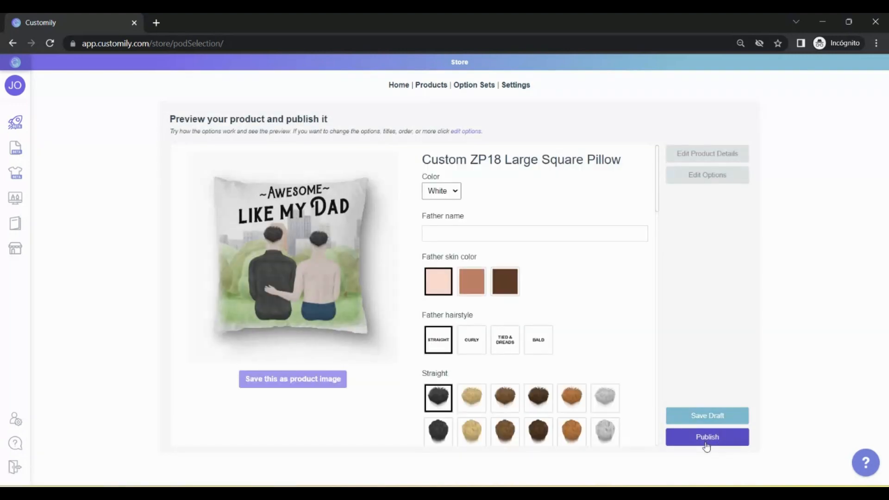
click(706, 436)
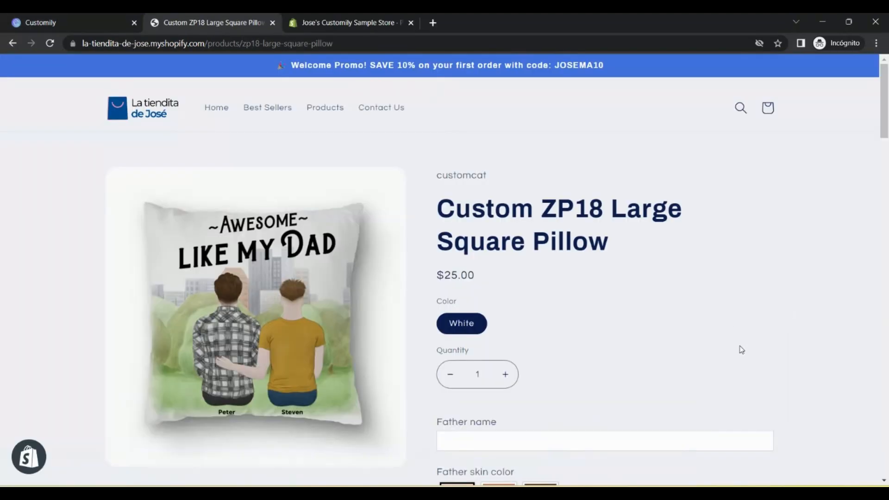
Scroll through the live $25.00 pillow page's personalization fields
scroll(down, 3)
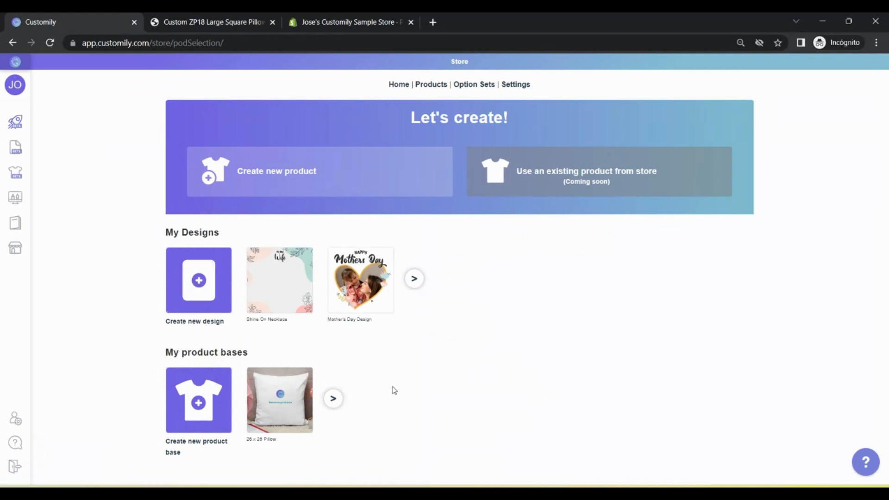
mouse_move(360, 281)
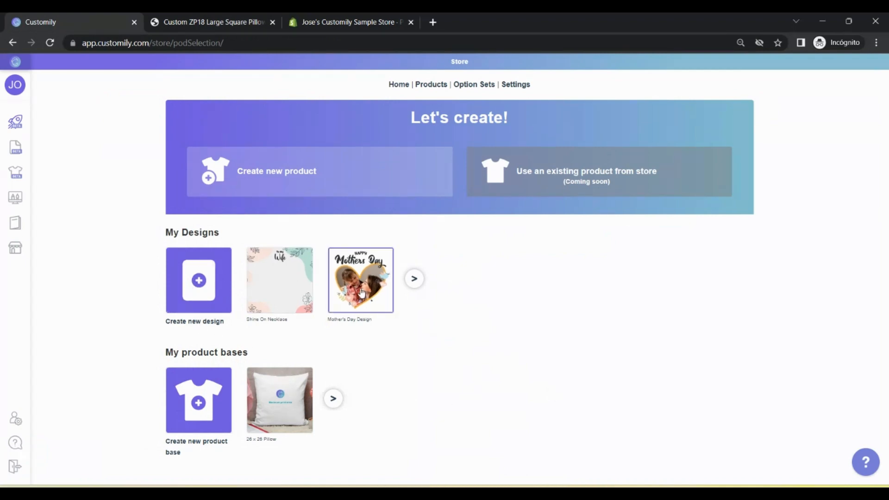
Open the Mother's Day Design thumbnail under My Designs in the editor
click(360, 280)
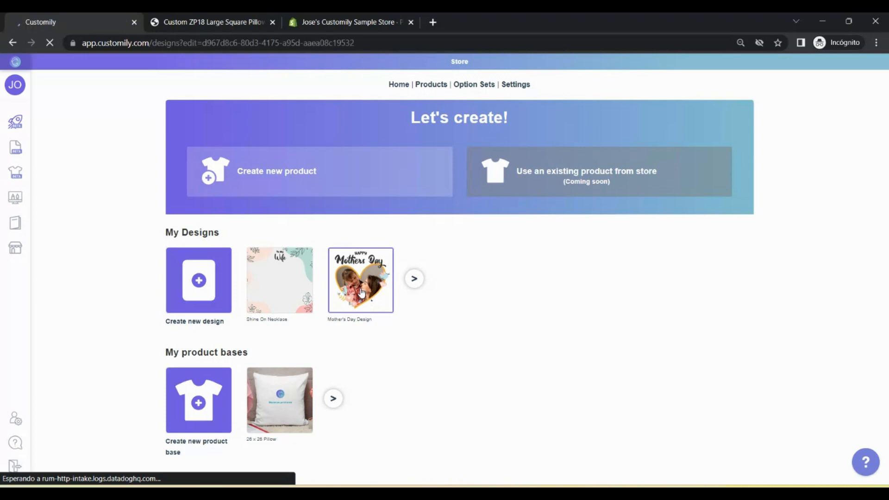
click(360, 280)
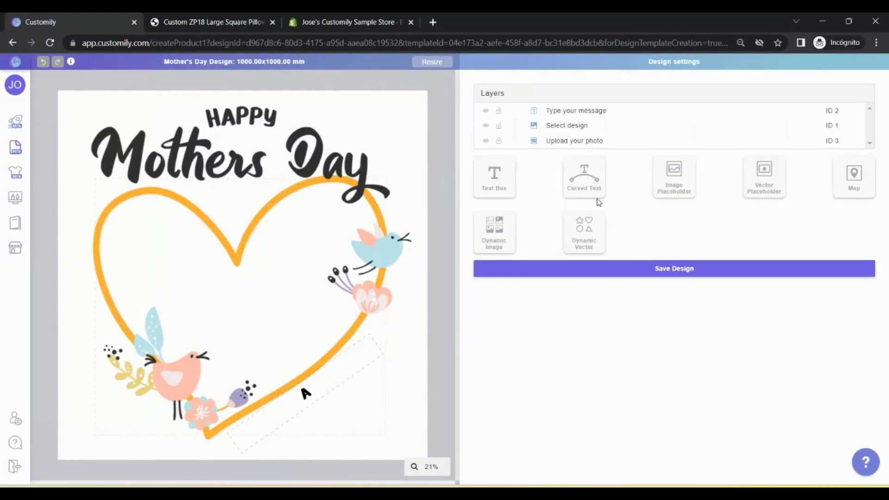
Inspect the photo upload layer, then set 'Annie' as the message layer's sample text
click(574, 141)
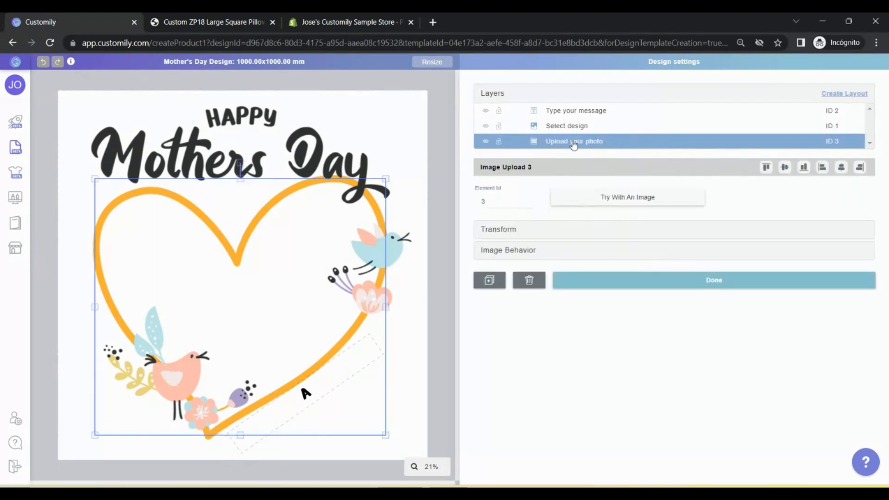
mouse_move(574, 141)
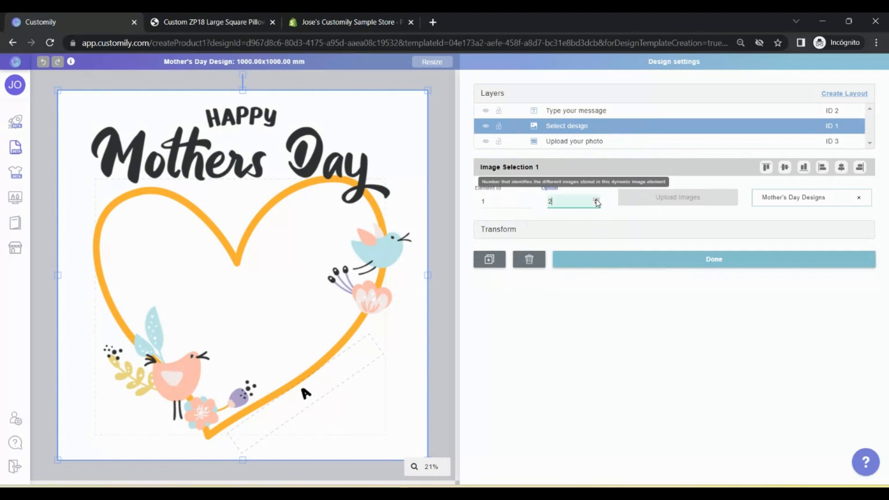
click(575, 110)
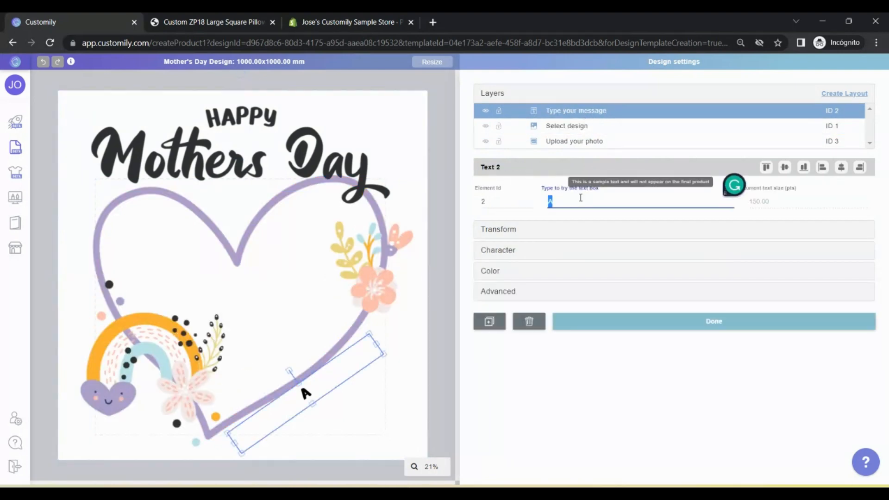
text(Annie)
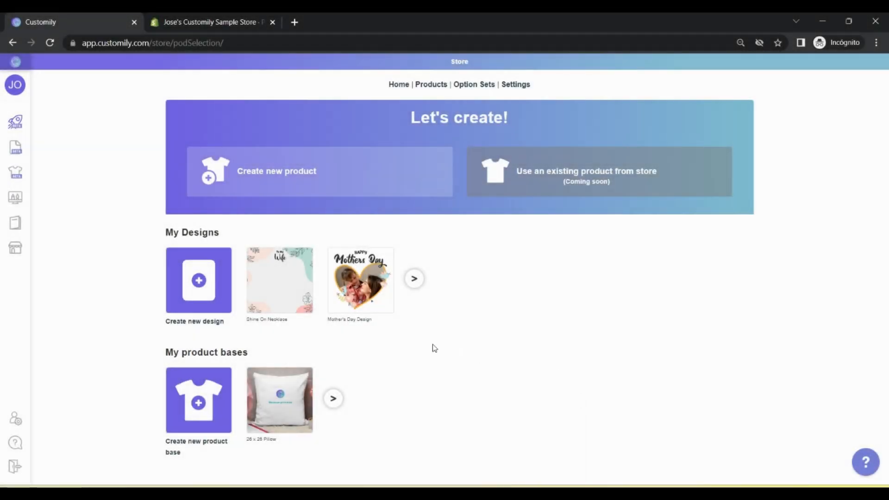
Create a CustomCat ZP18 Large Square Pillow in white, front print, with the Mother's Day Design
click(276, 170)
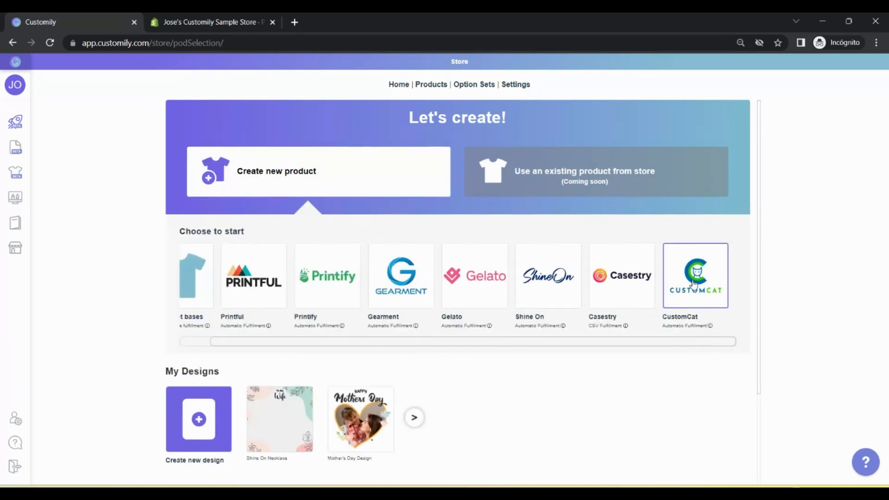
click(694, 275)
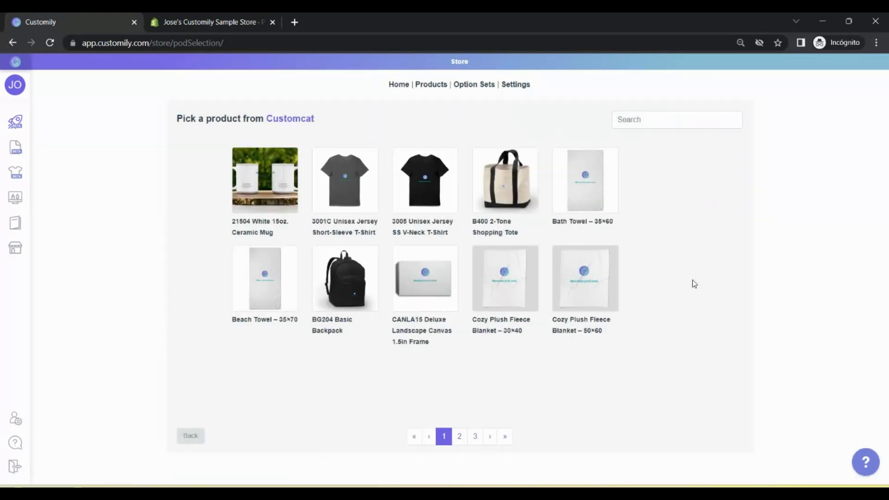
click(475, 436)
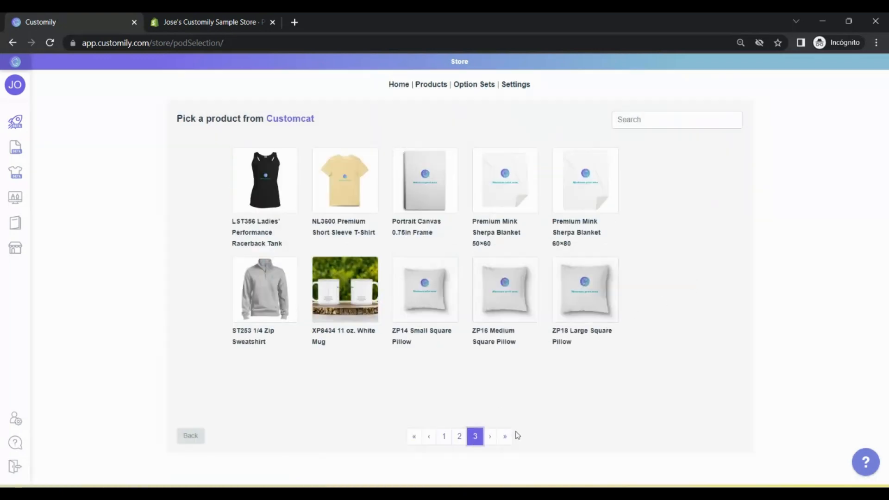
click(584, 289)
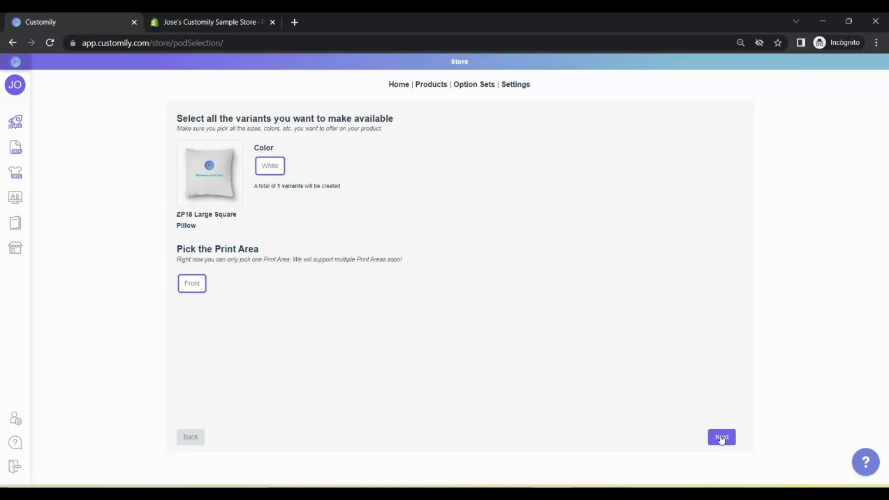
click(721, 437)
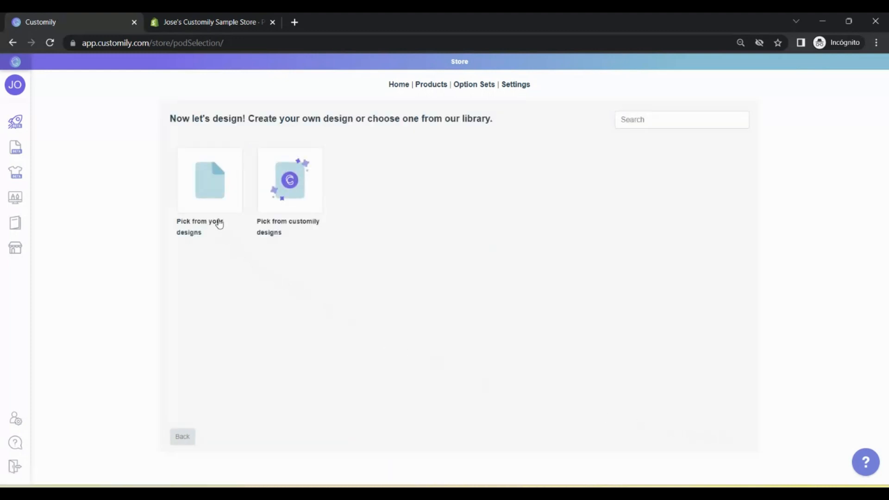
click(289, 180)
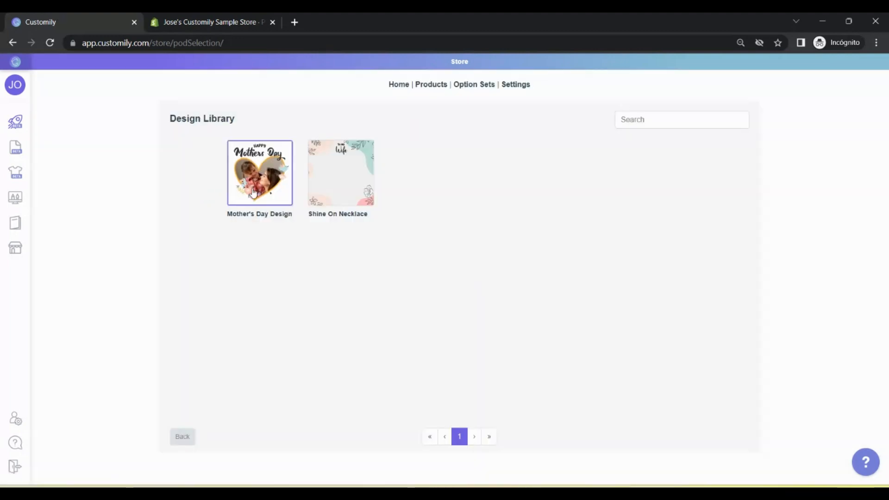
click(259, 173)
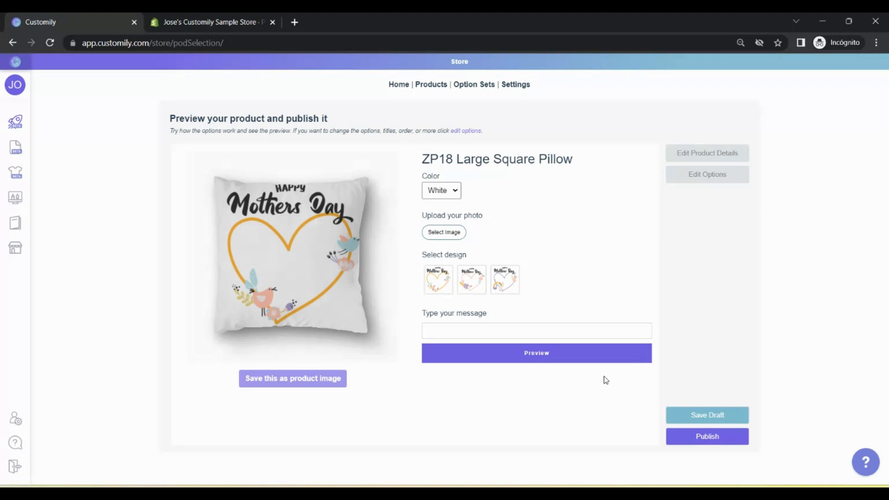
Add the mother-and-daughter photo to the pillow, close the preview, and edit product details
click(444, 232)
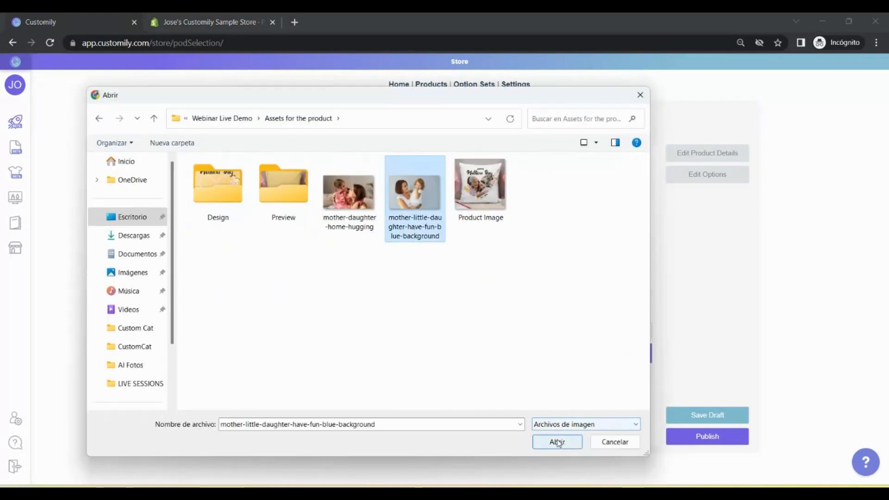
click(556, 441)
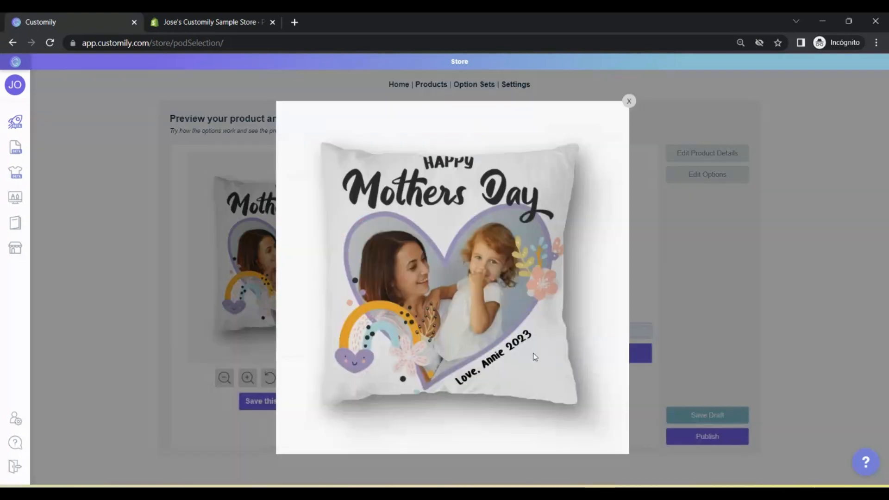
click(628, 101)
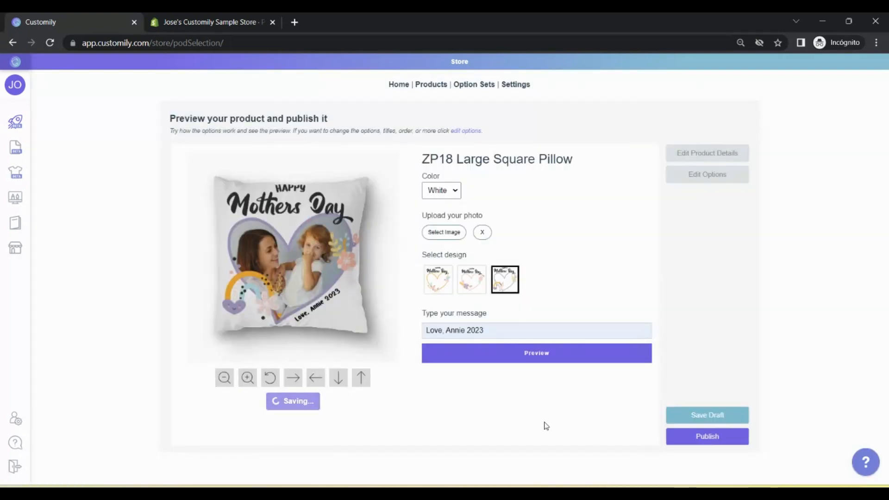
click(706, 153)
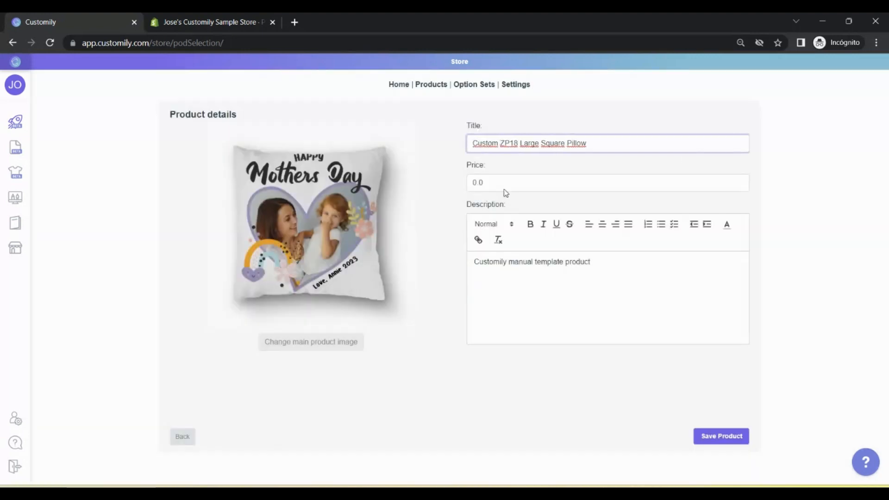
Price the pillow at 25.00, add a 'Customily personal' description, save, and publish
text(25.00)
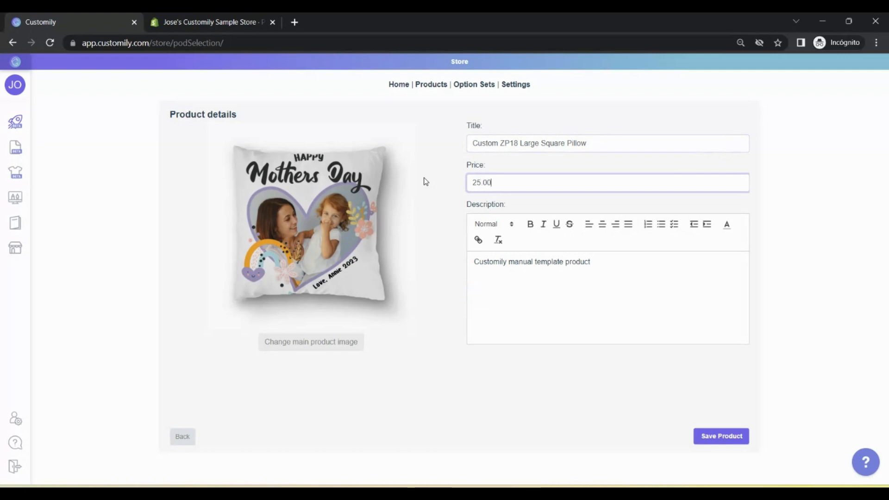
text(Customily personal)
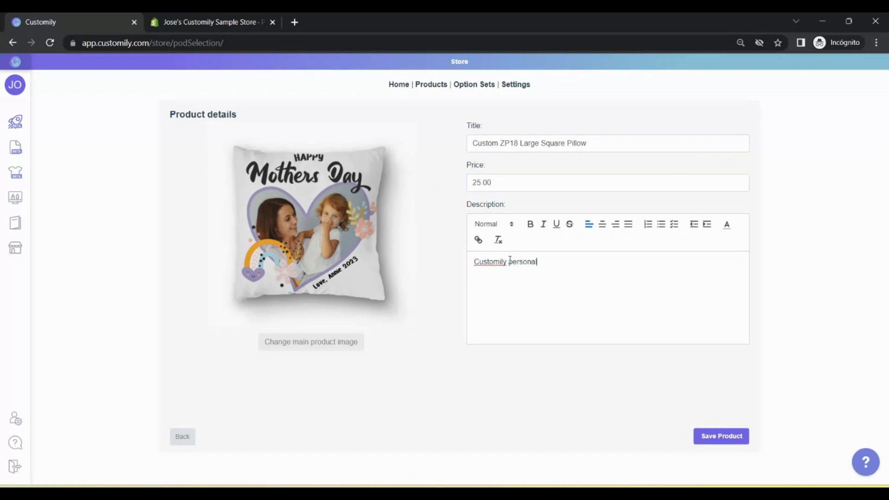
click(720, 436)
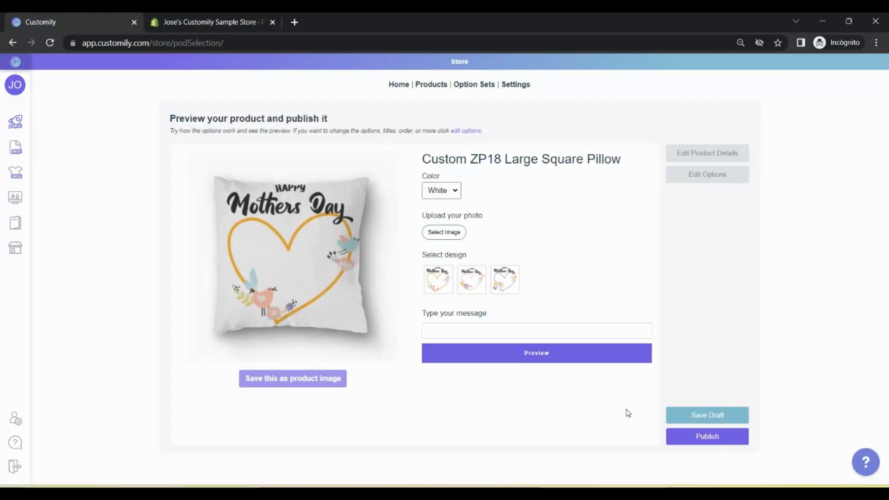
click(706, 435)
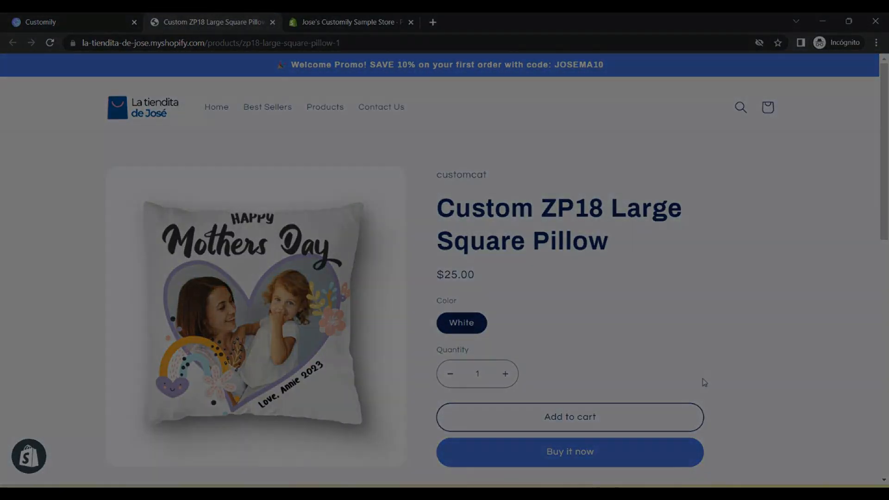
Review the Mother's Day and Awesome Like My Dad pillow pages in separate tabs
right_click(182, 187)
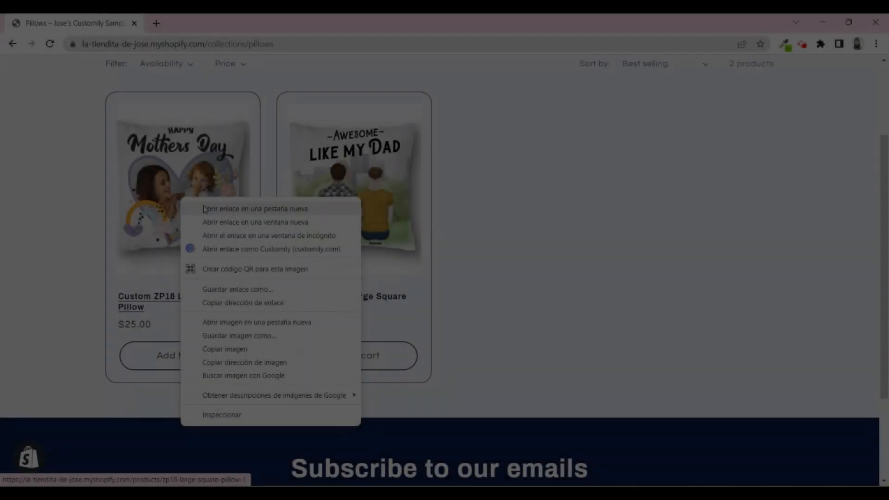
click(255, 209)
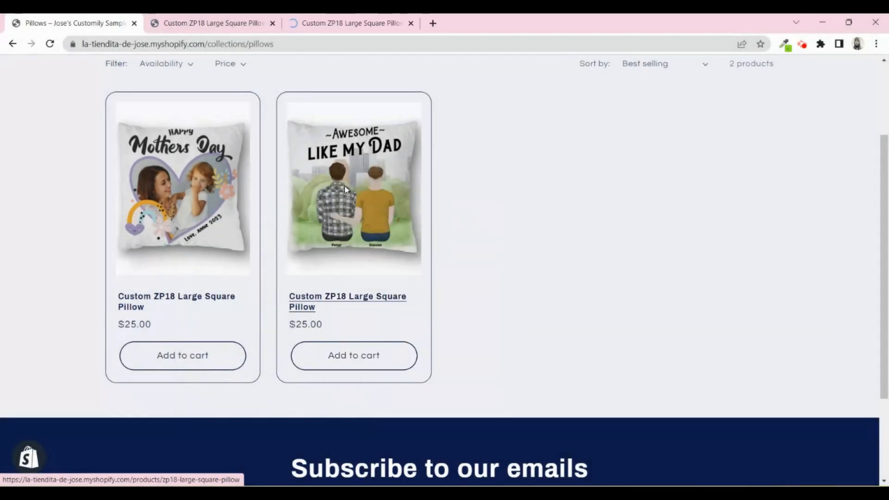
click(182, 187)
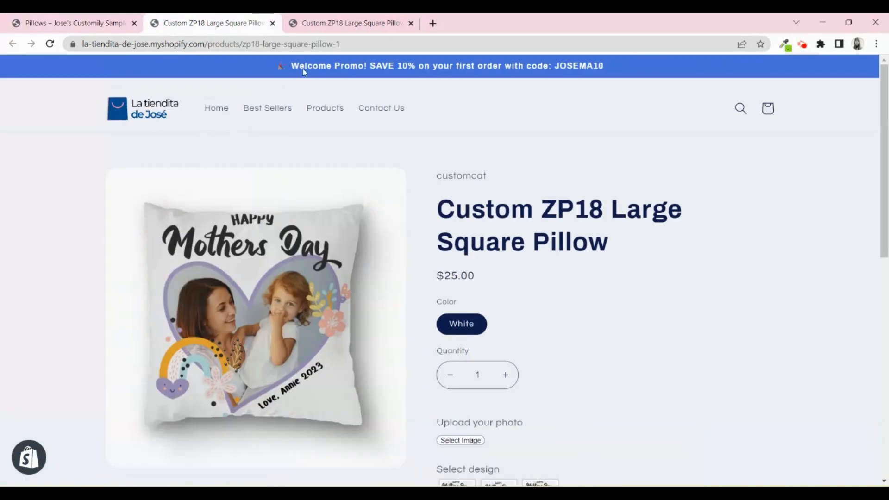
scroll(down, 3)
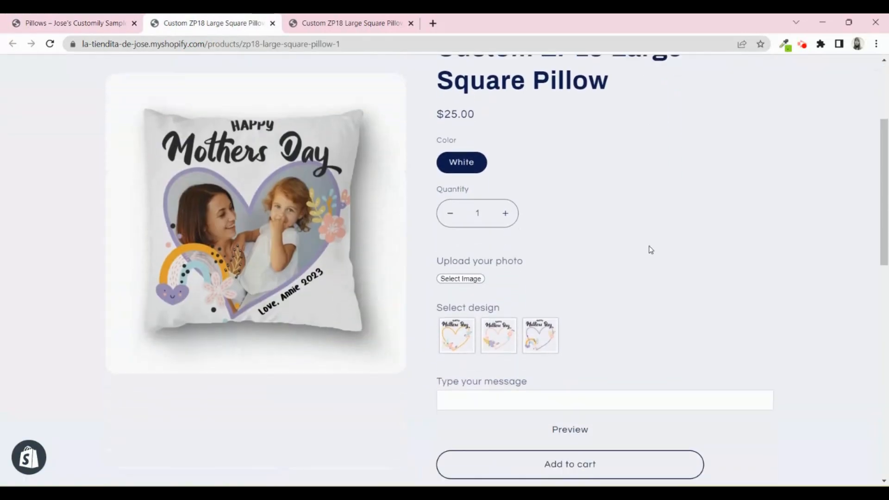
scroll(down, 3)
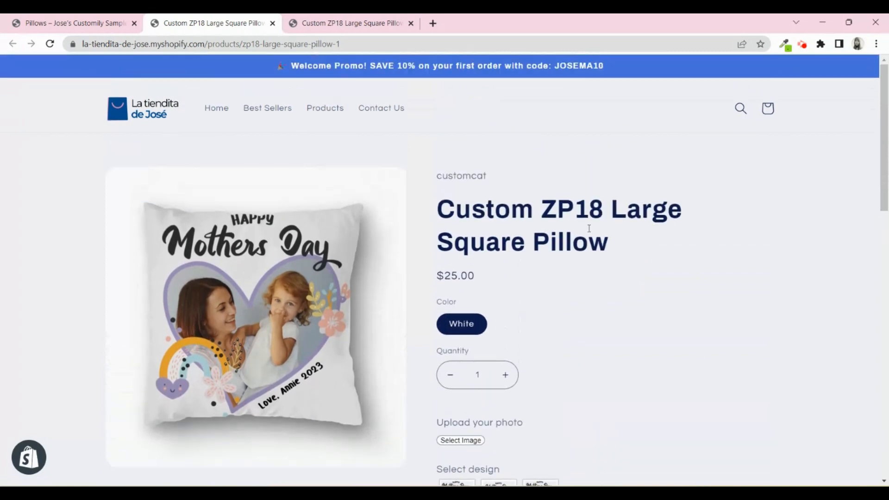
click(350, 24)
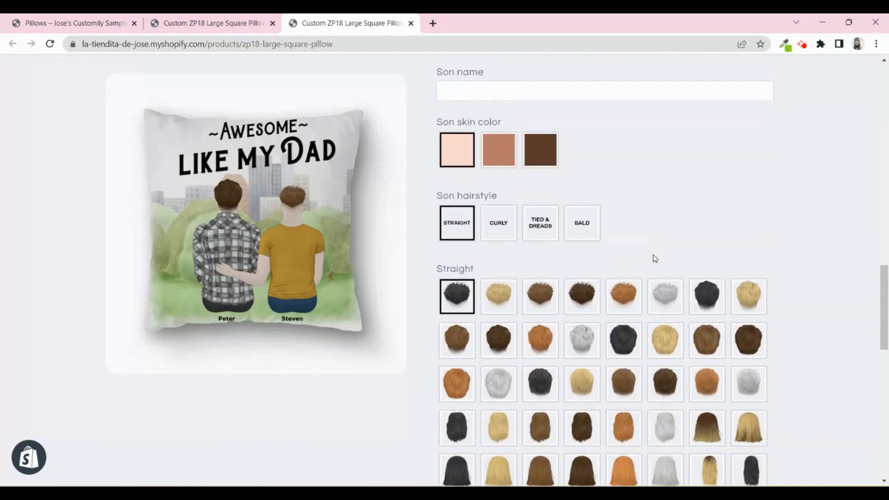
scroll(down, 3)
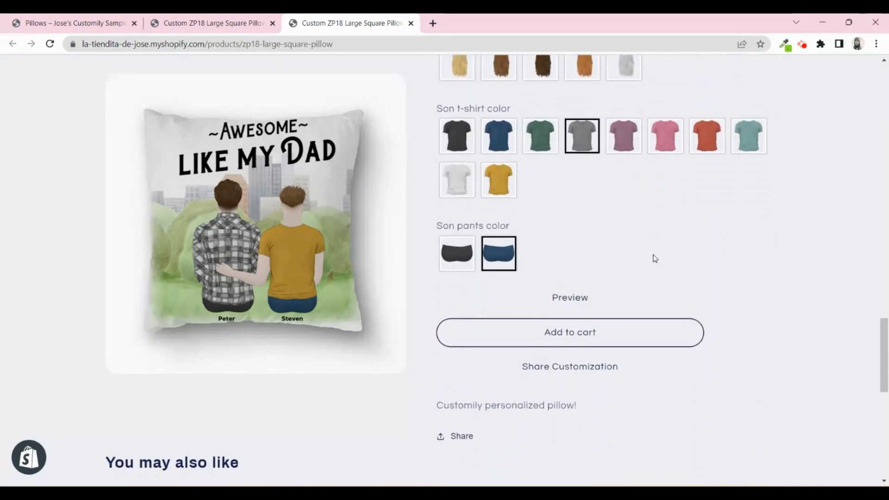